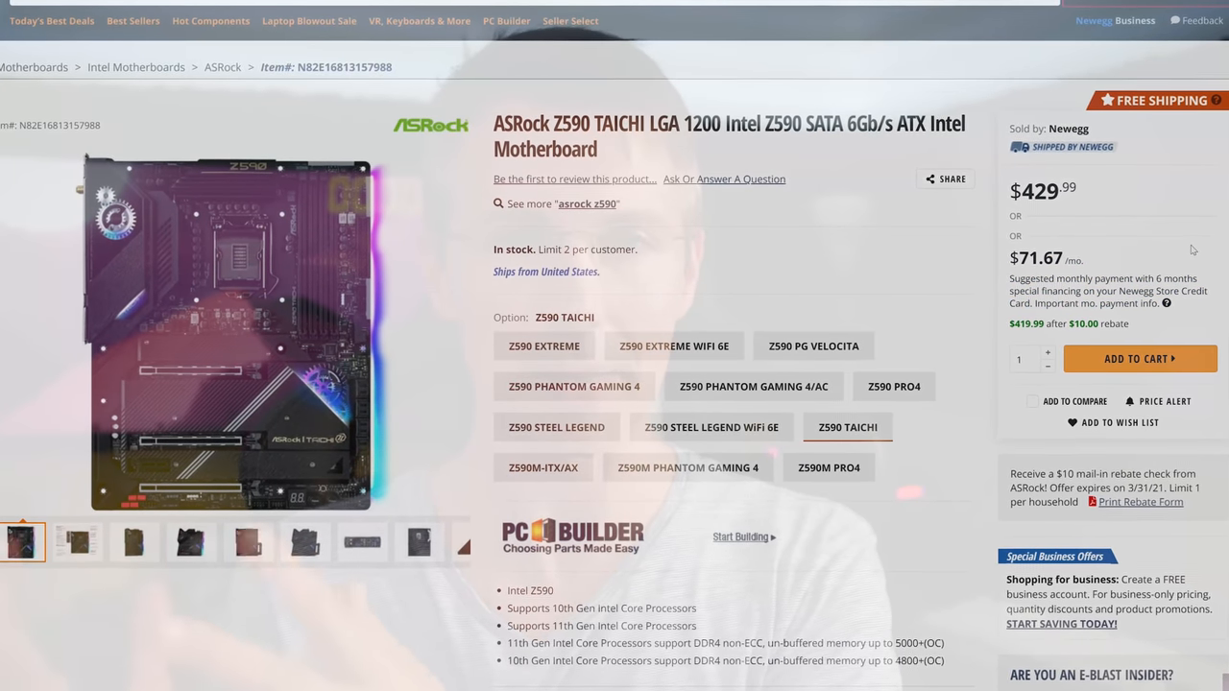
scroll("down", 3)
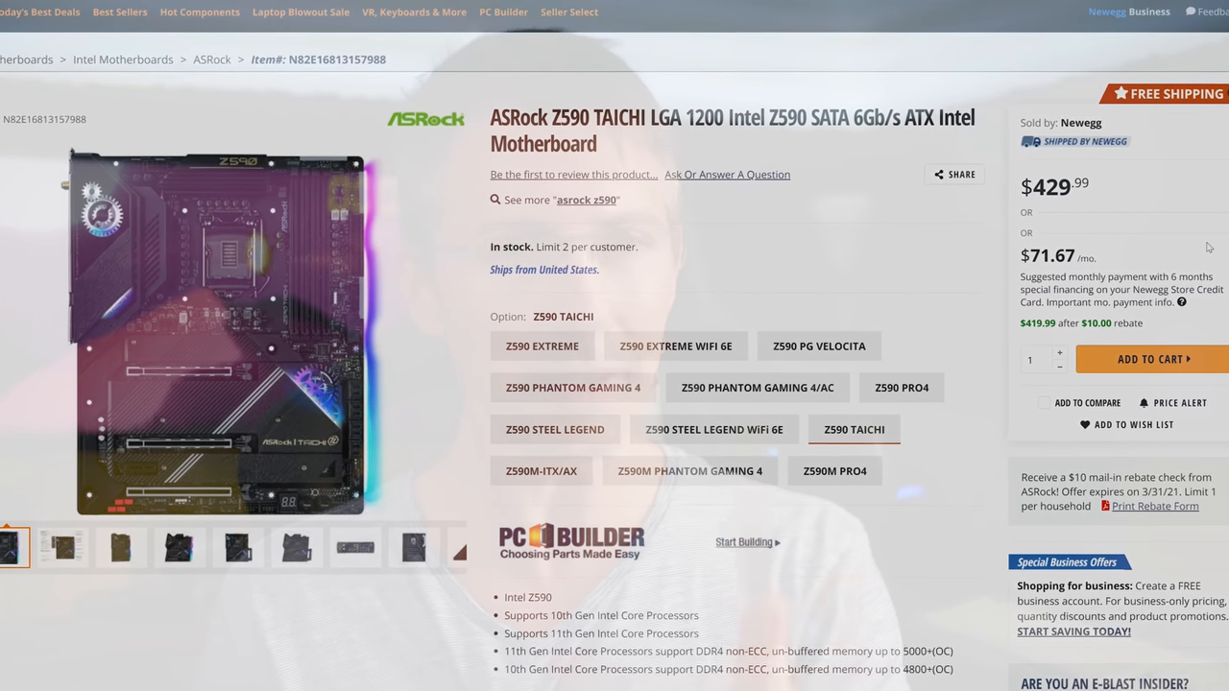
scroll("down", 3)
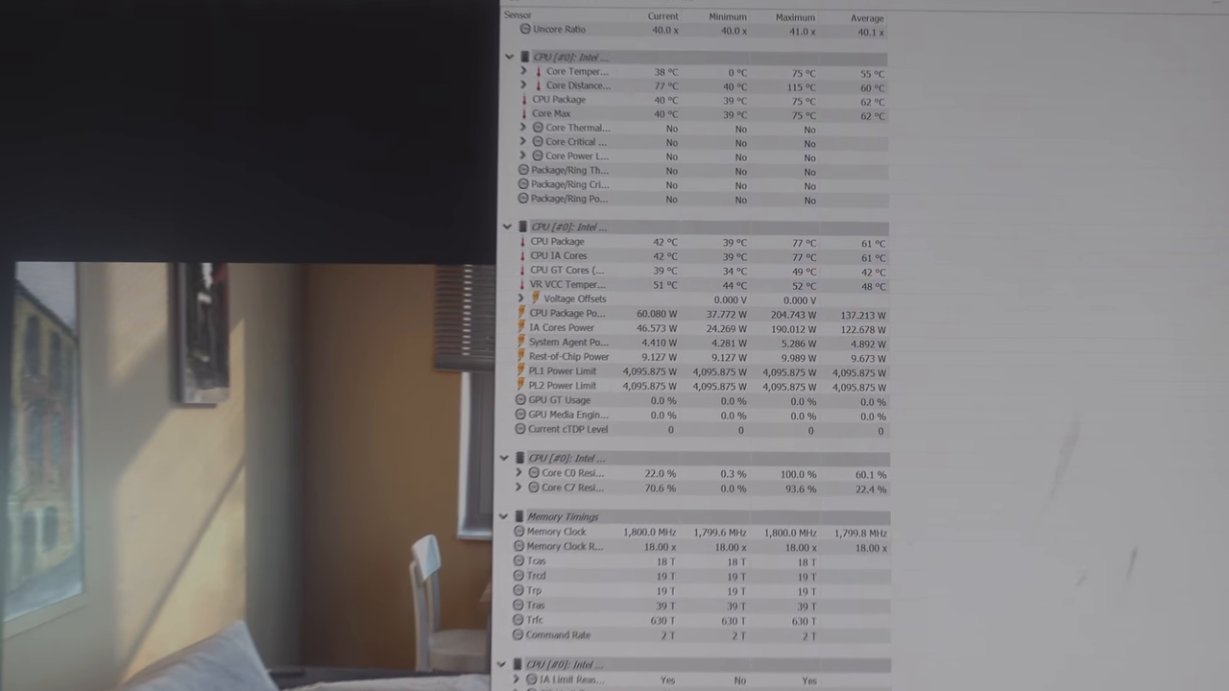
scroll("down", 3)
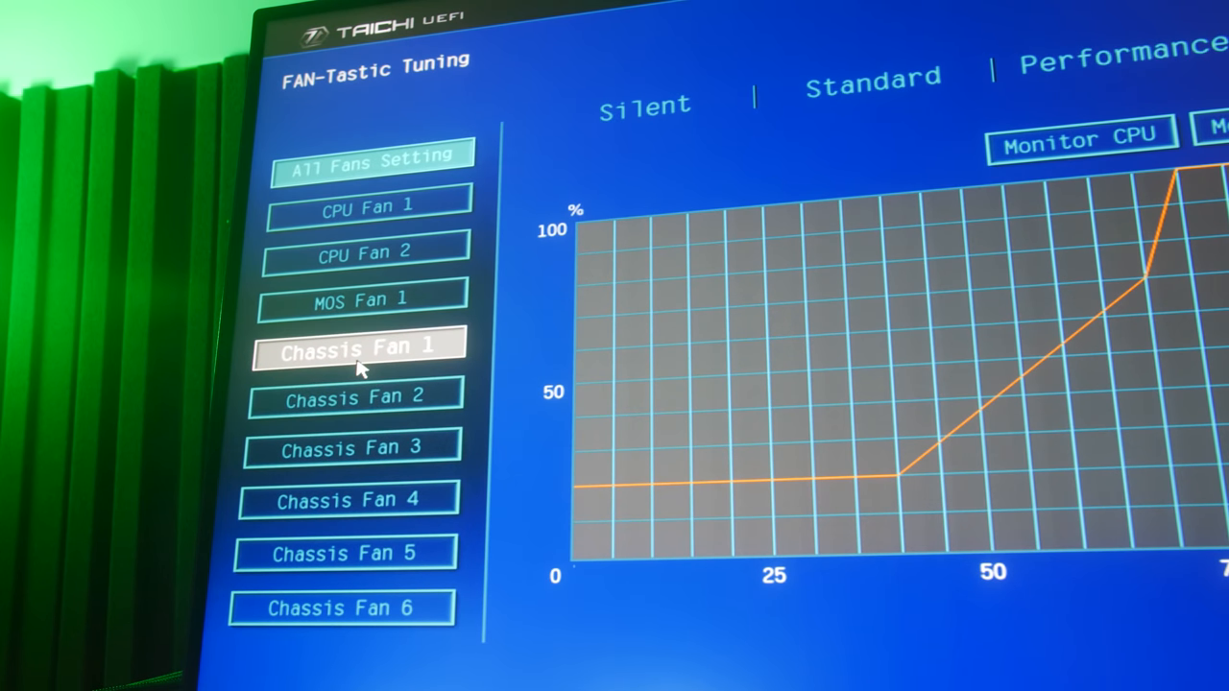
left_click(365, 254)
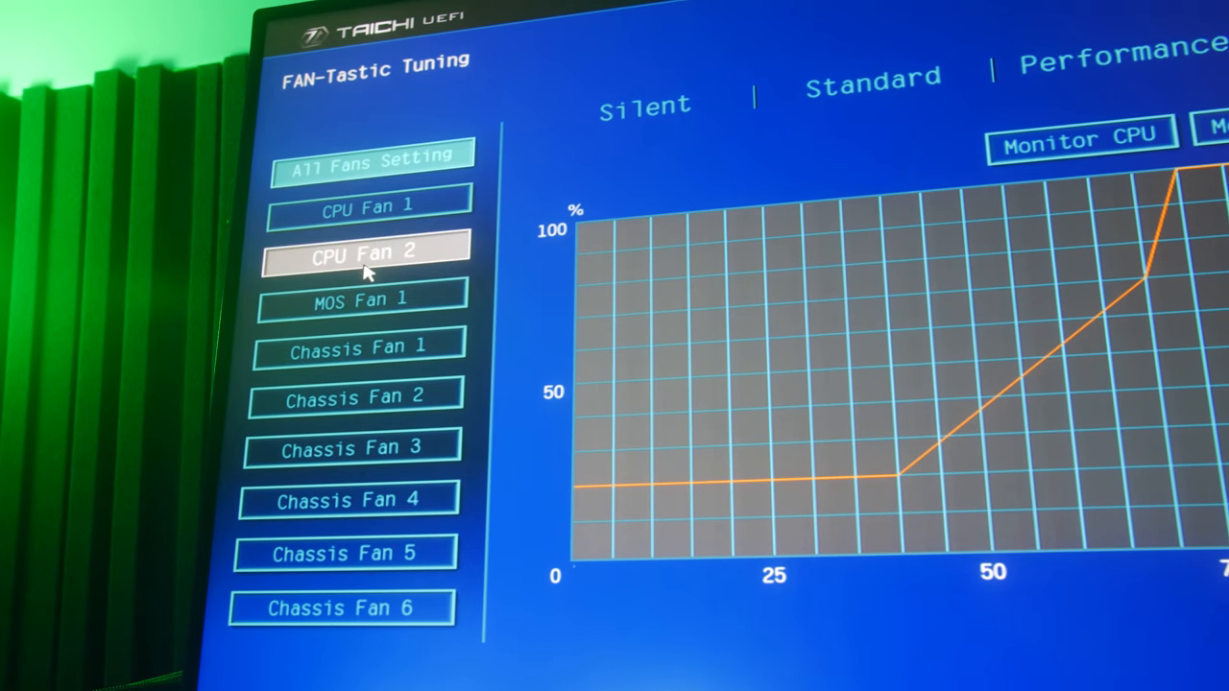
left_click(363, 300)
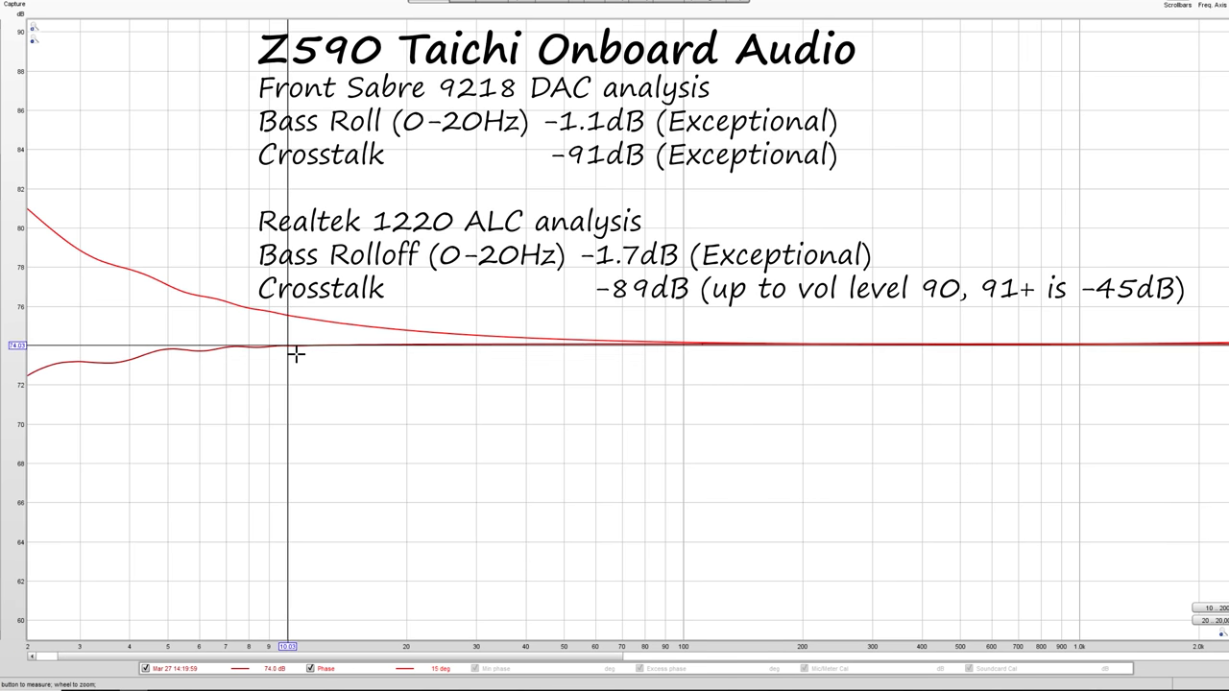
mouse_move(291, 344)
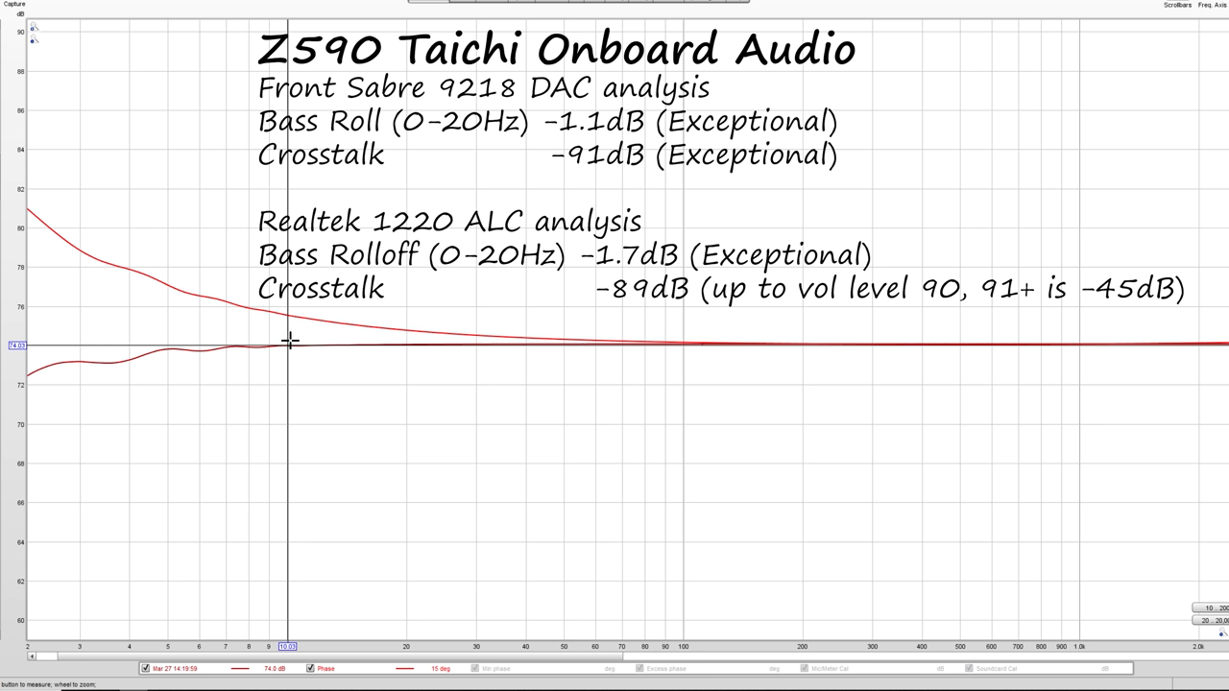
mouse_move(681, 363)
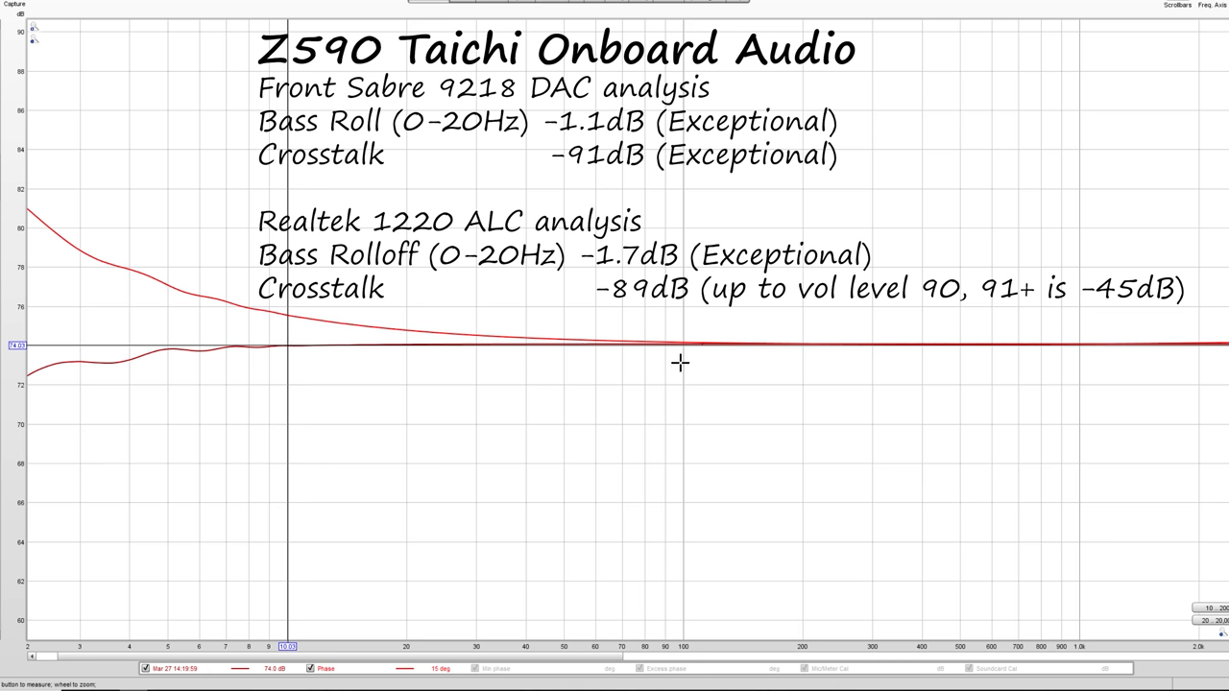